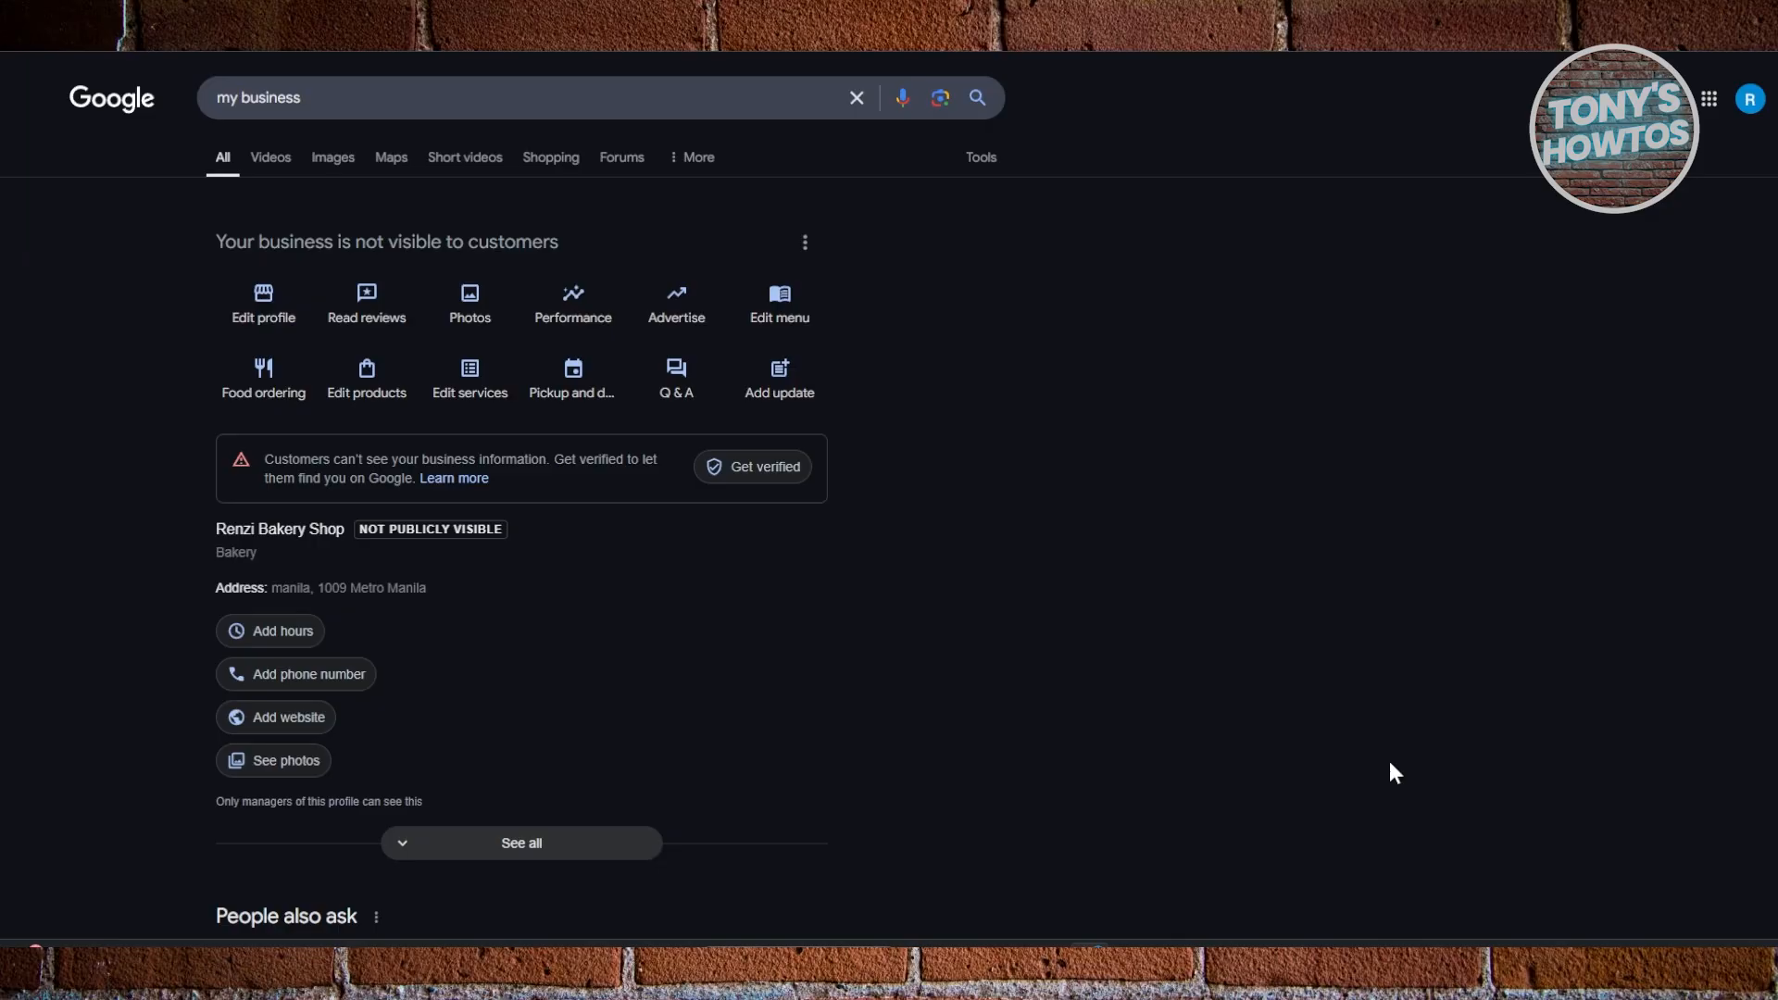
pyautogui.moveTo(1365, 746)
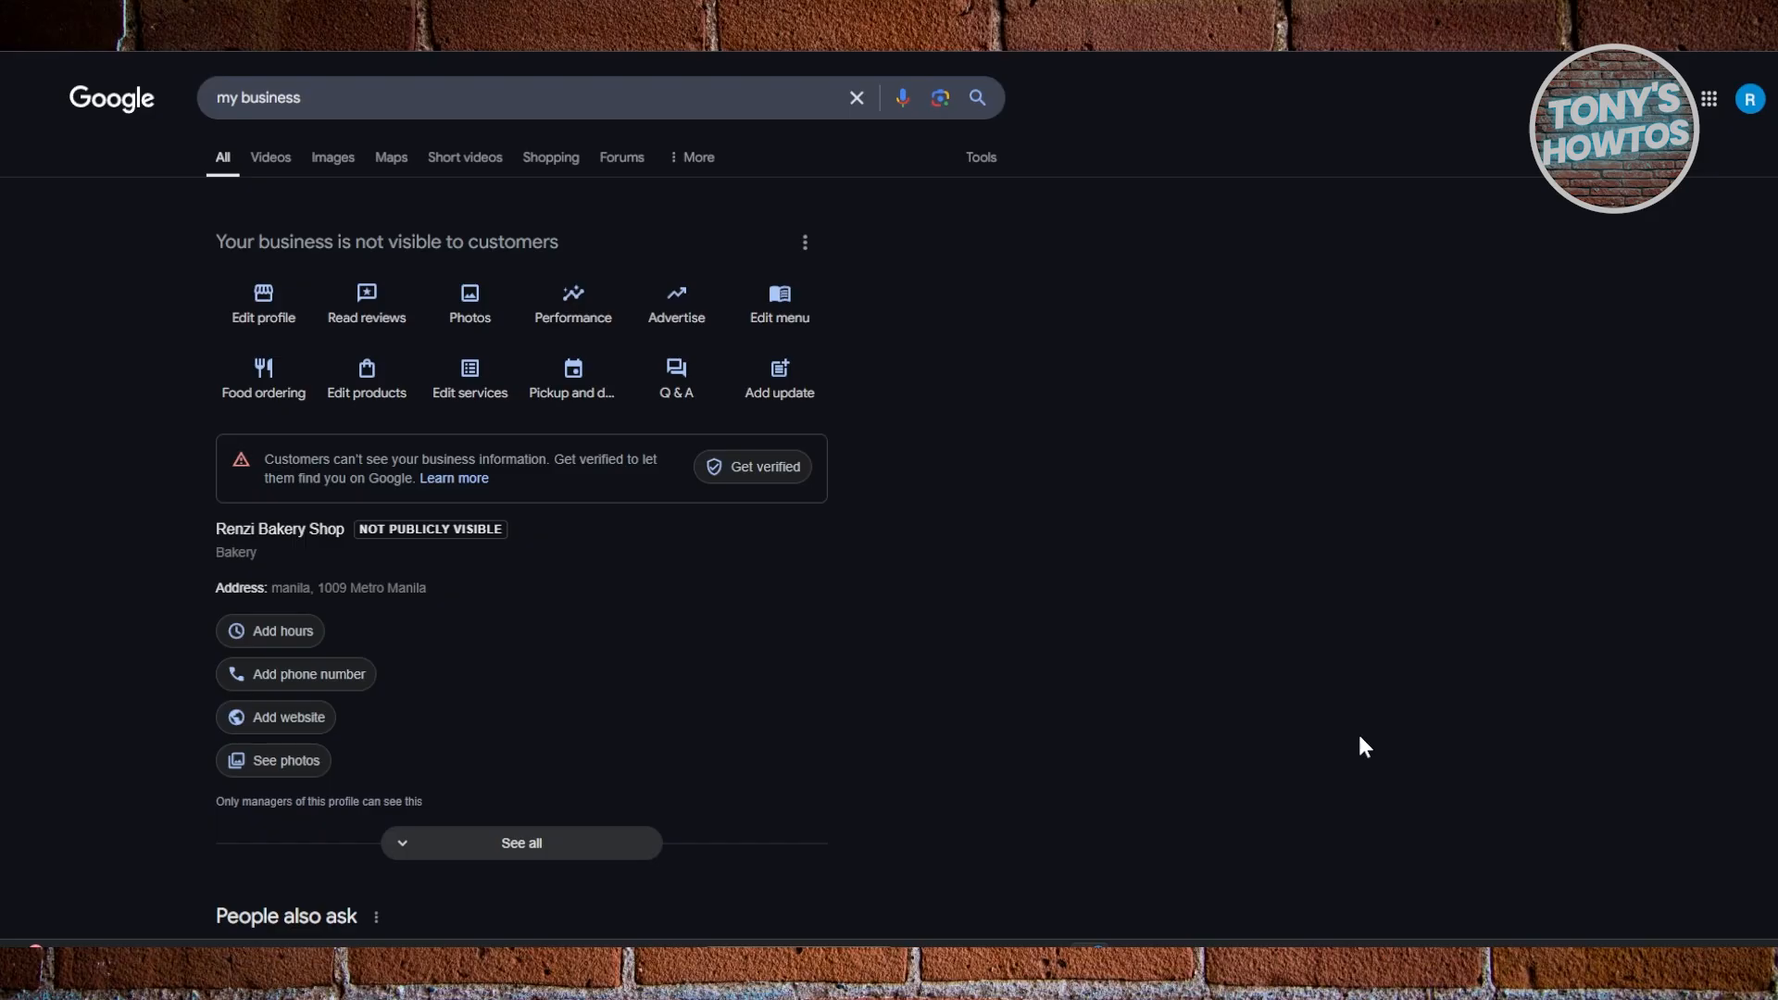
pyautogui.moveTo(1297, 687)
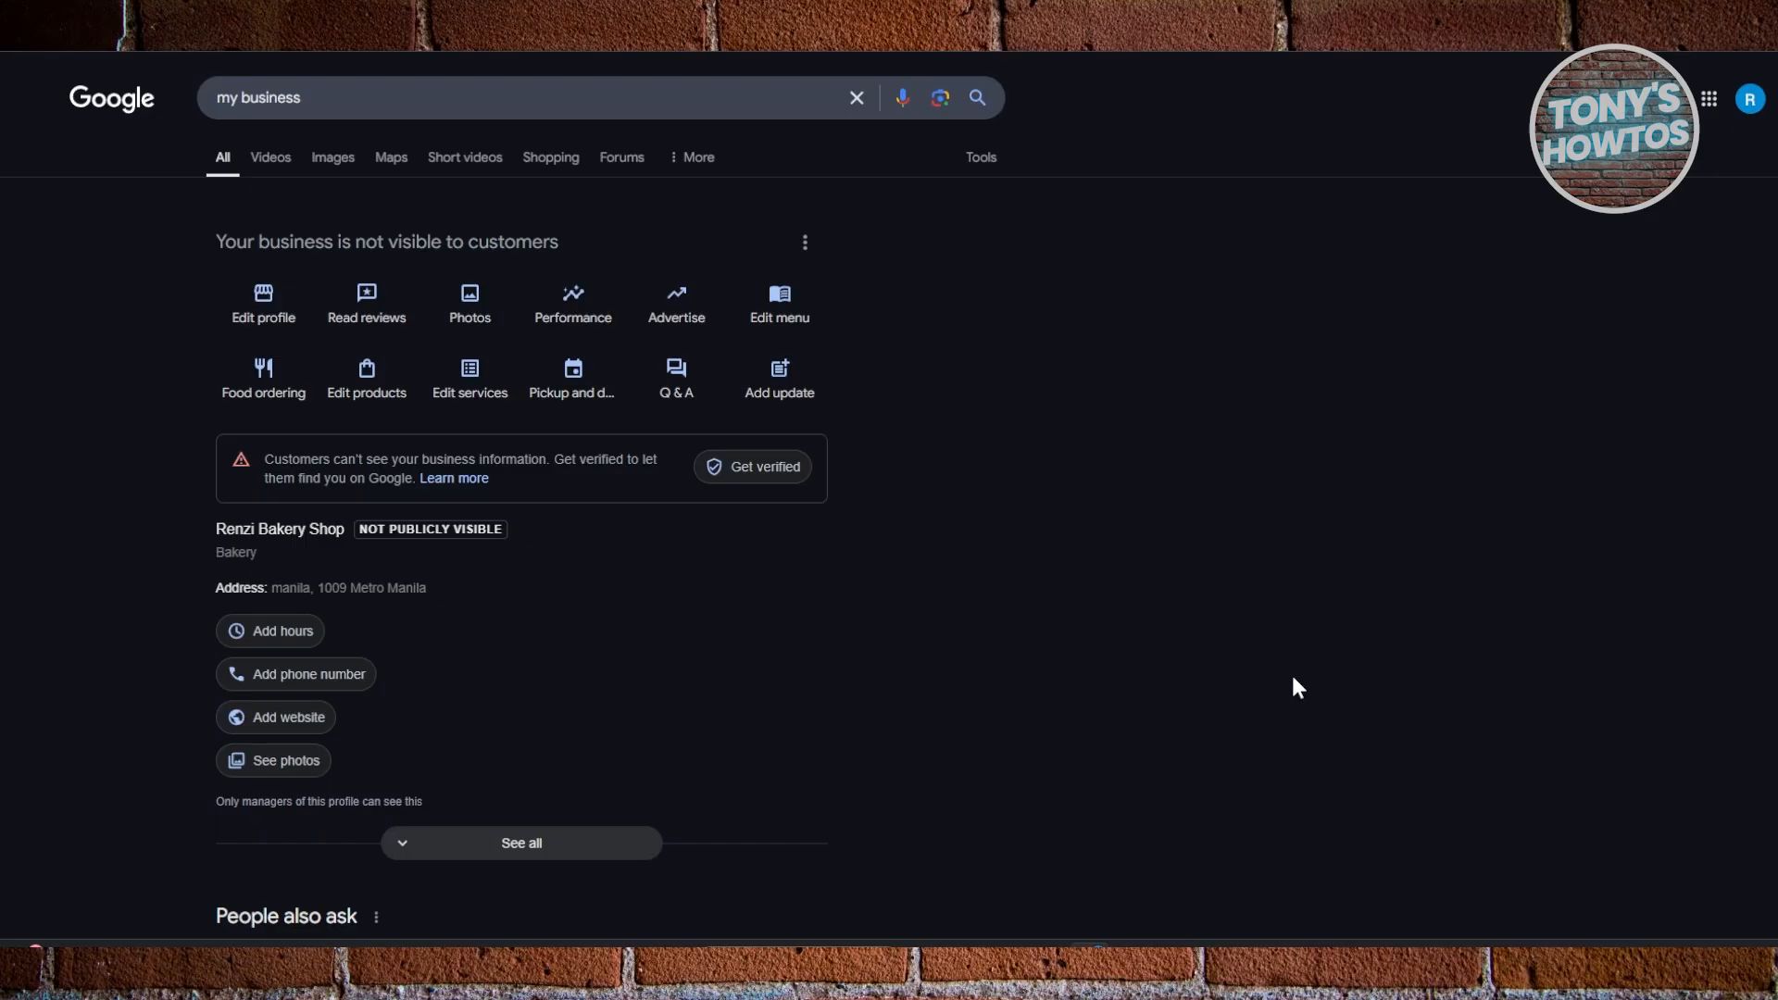
pyautogui.moveTo(1296, 545)
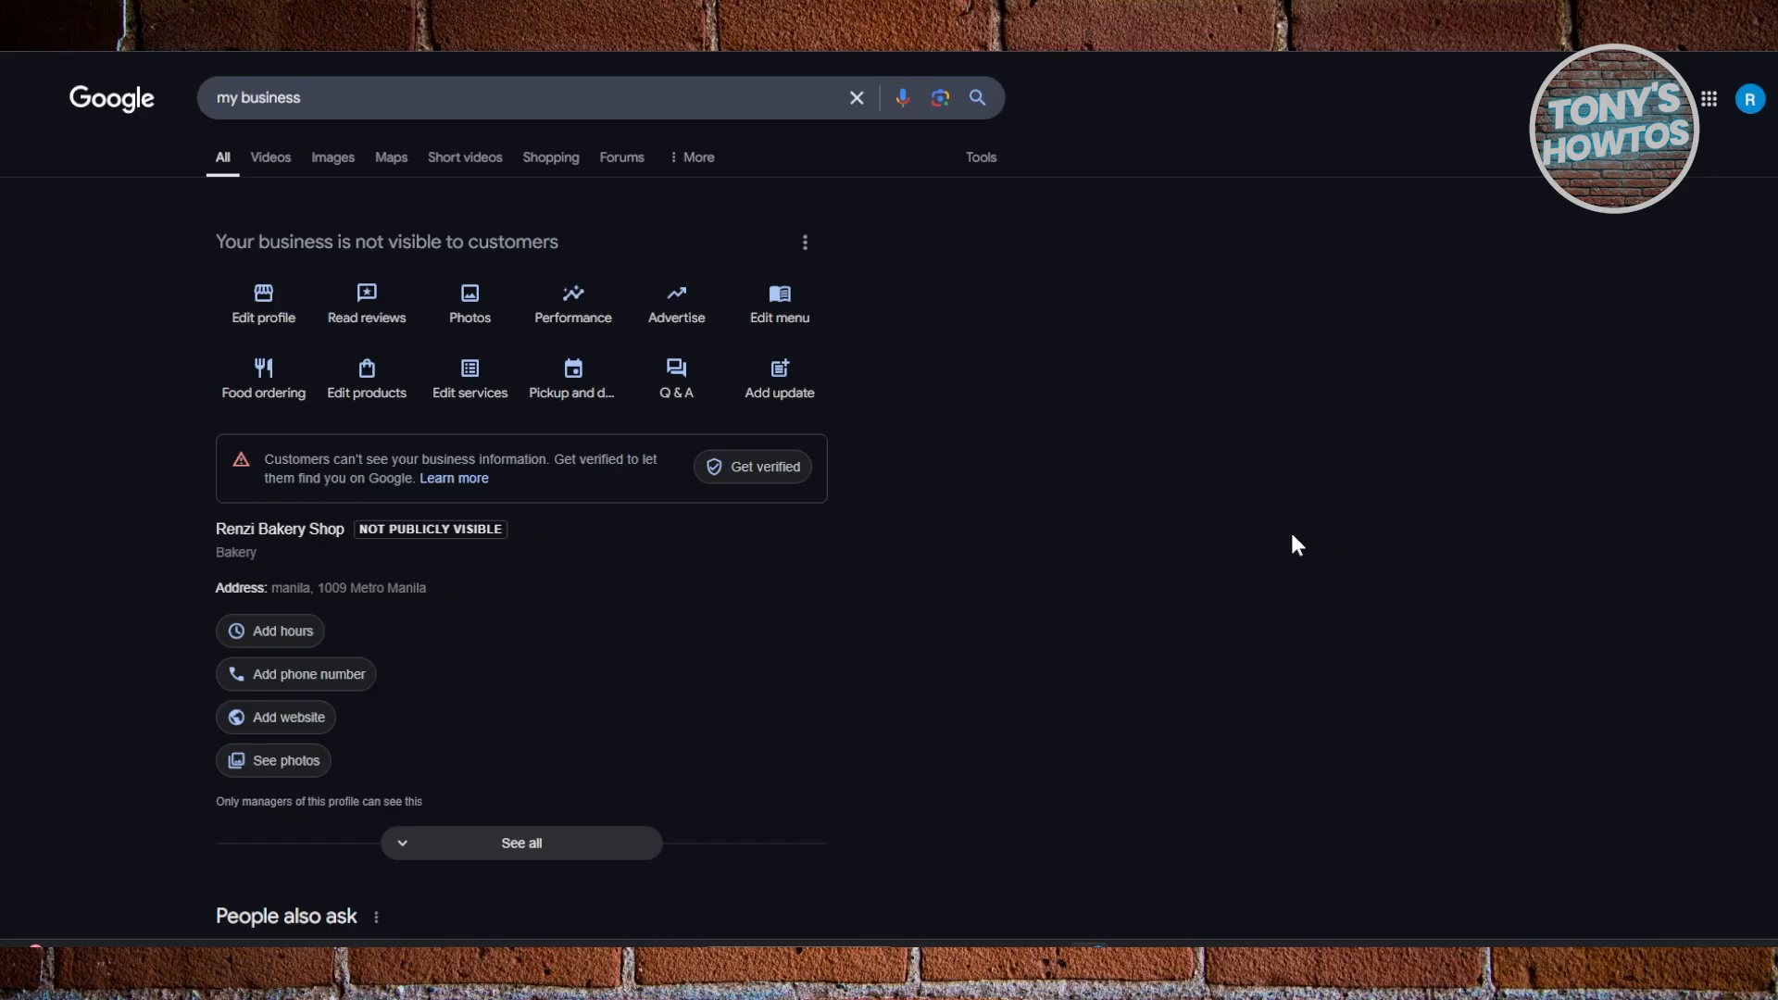
pyautogui.moveTo(1749, 98)
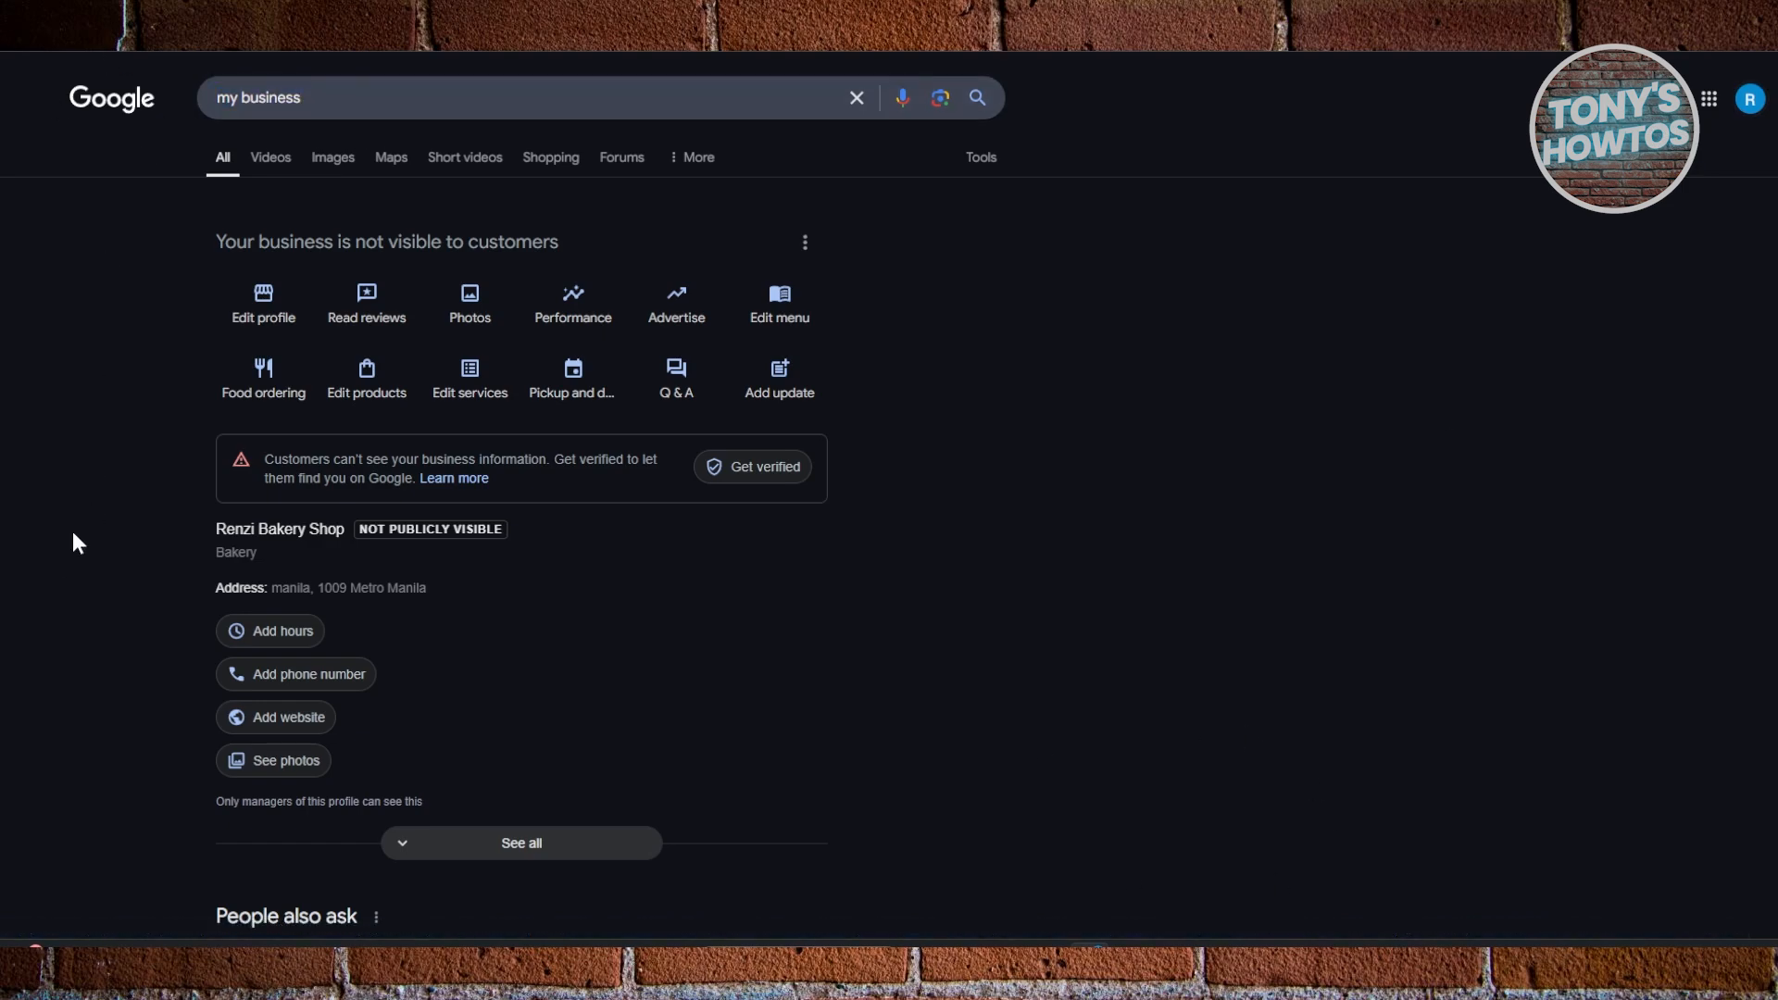
pyautogui.moveTo(111, 363)
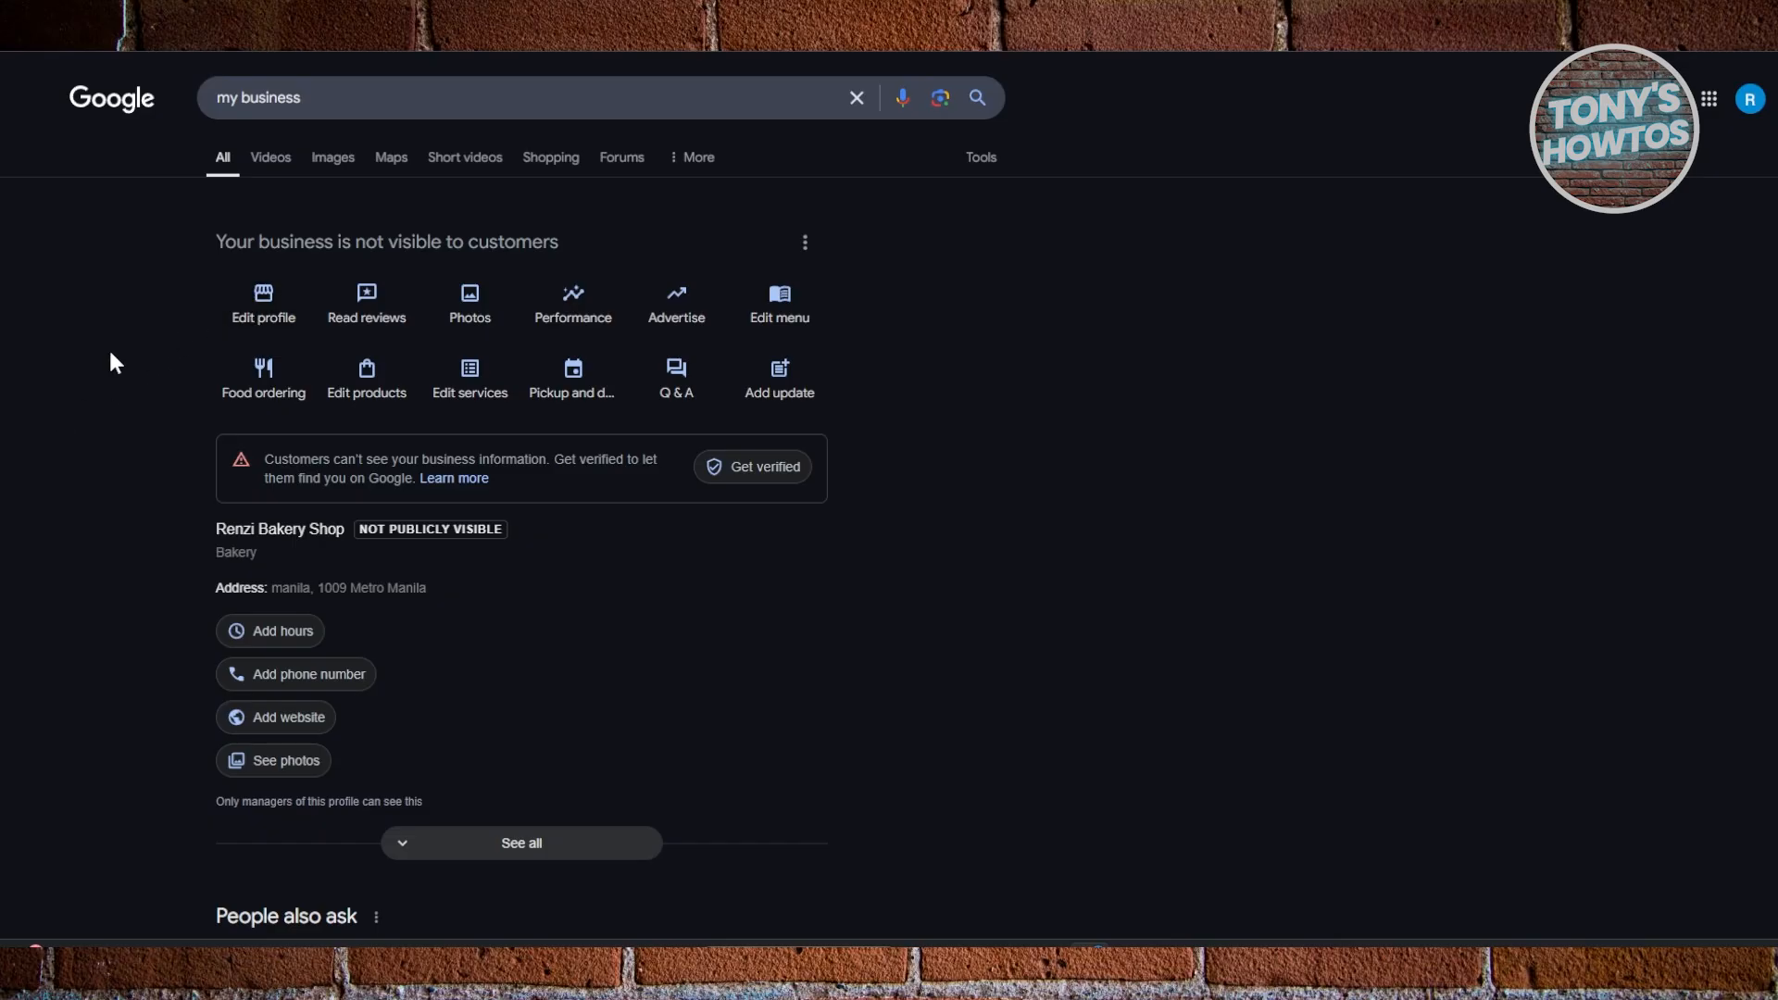
# Step: Reach the Edit profile section list showing Business information, hours, services, booking and photos
pyautogui.click(262, 300)
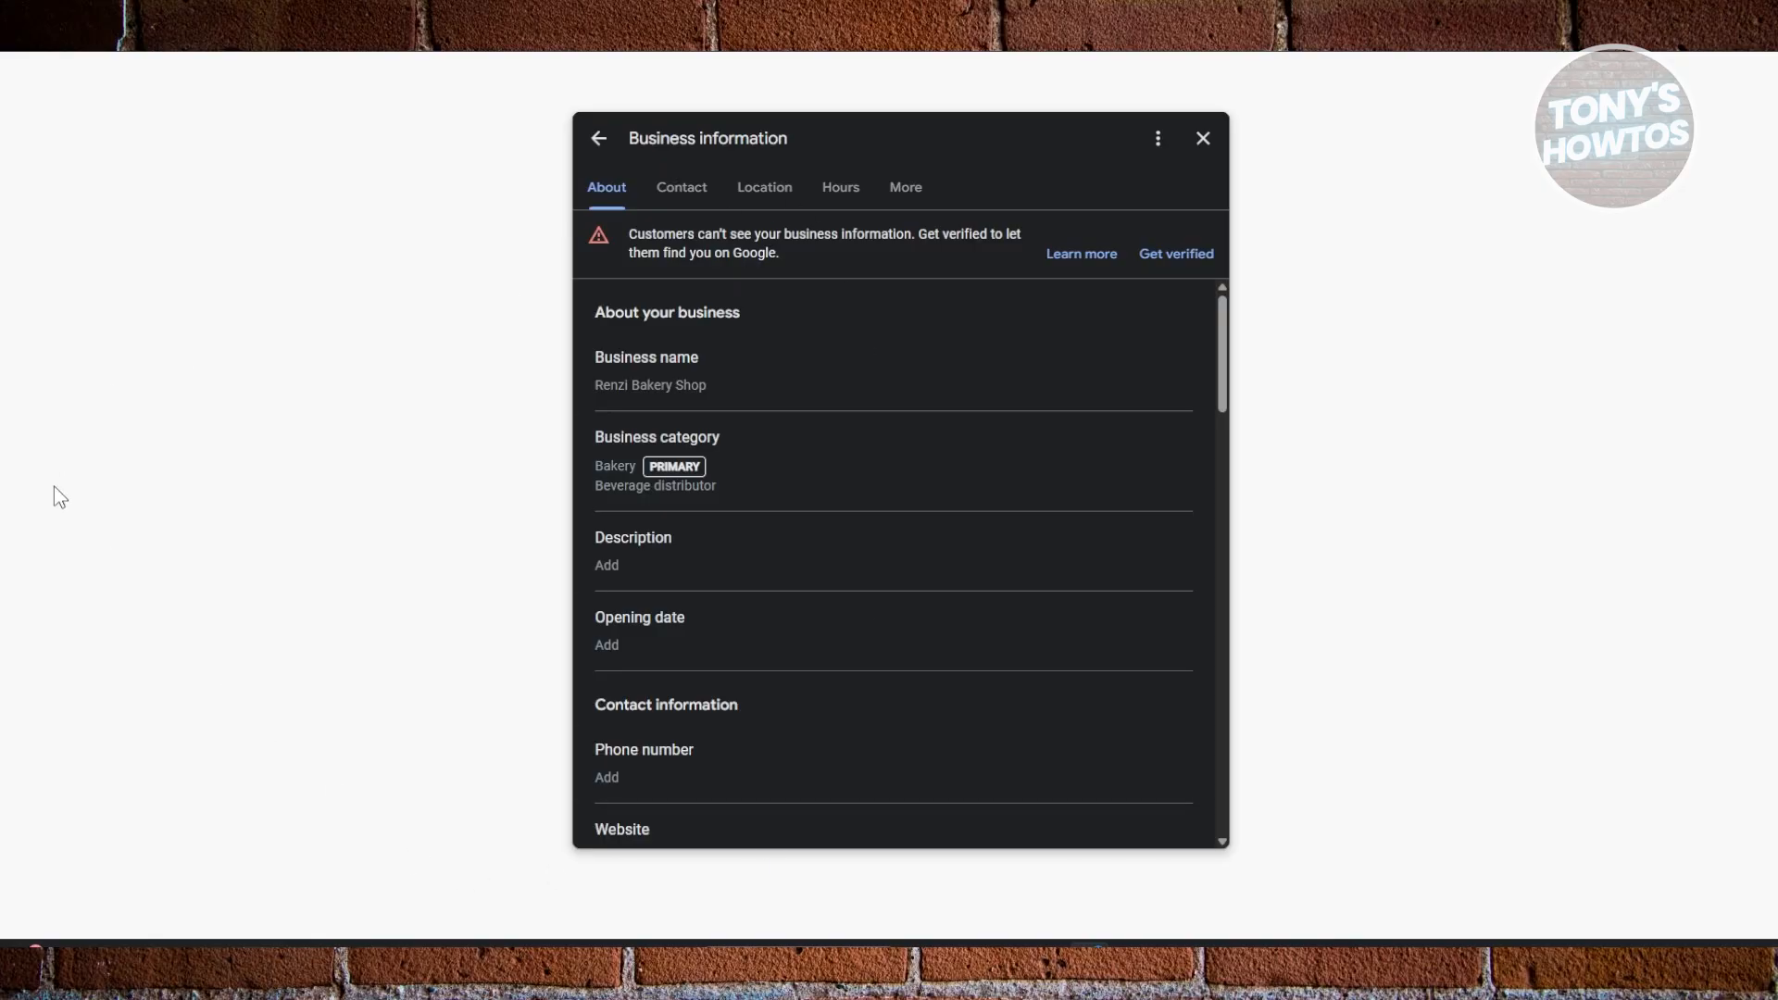
pyautogui.click(598, 138)
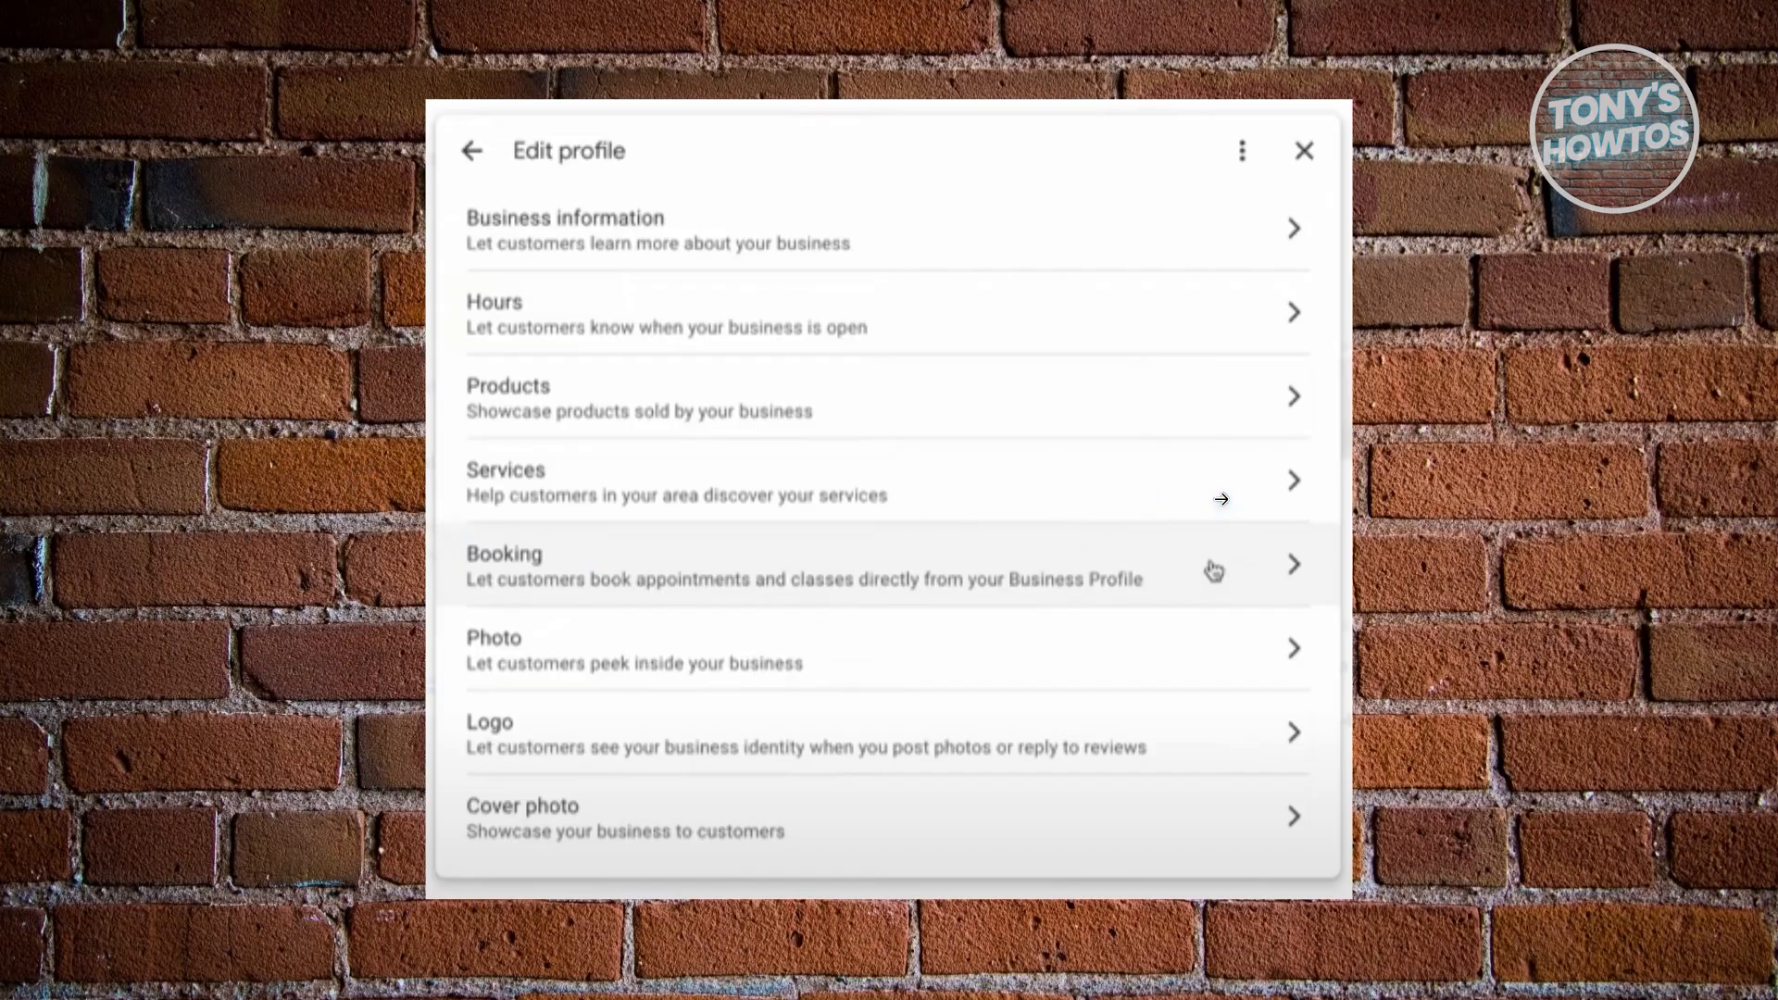
# Step: Start Featured book button setup, revealing the provider sign-up page listing HighLevel
pyautogui.click(1239, 468)
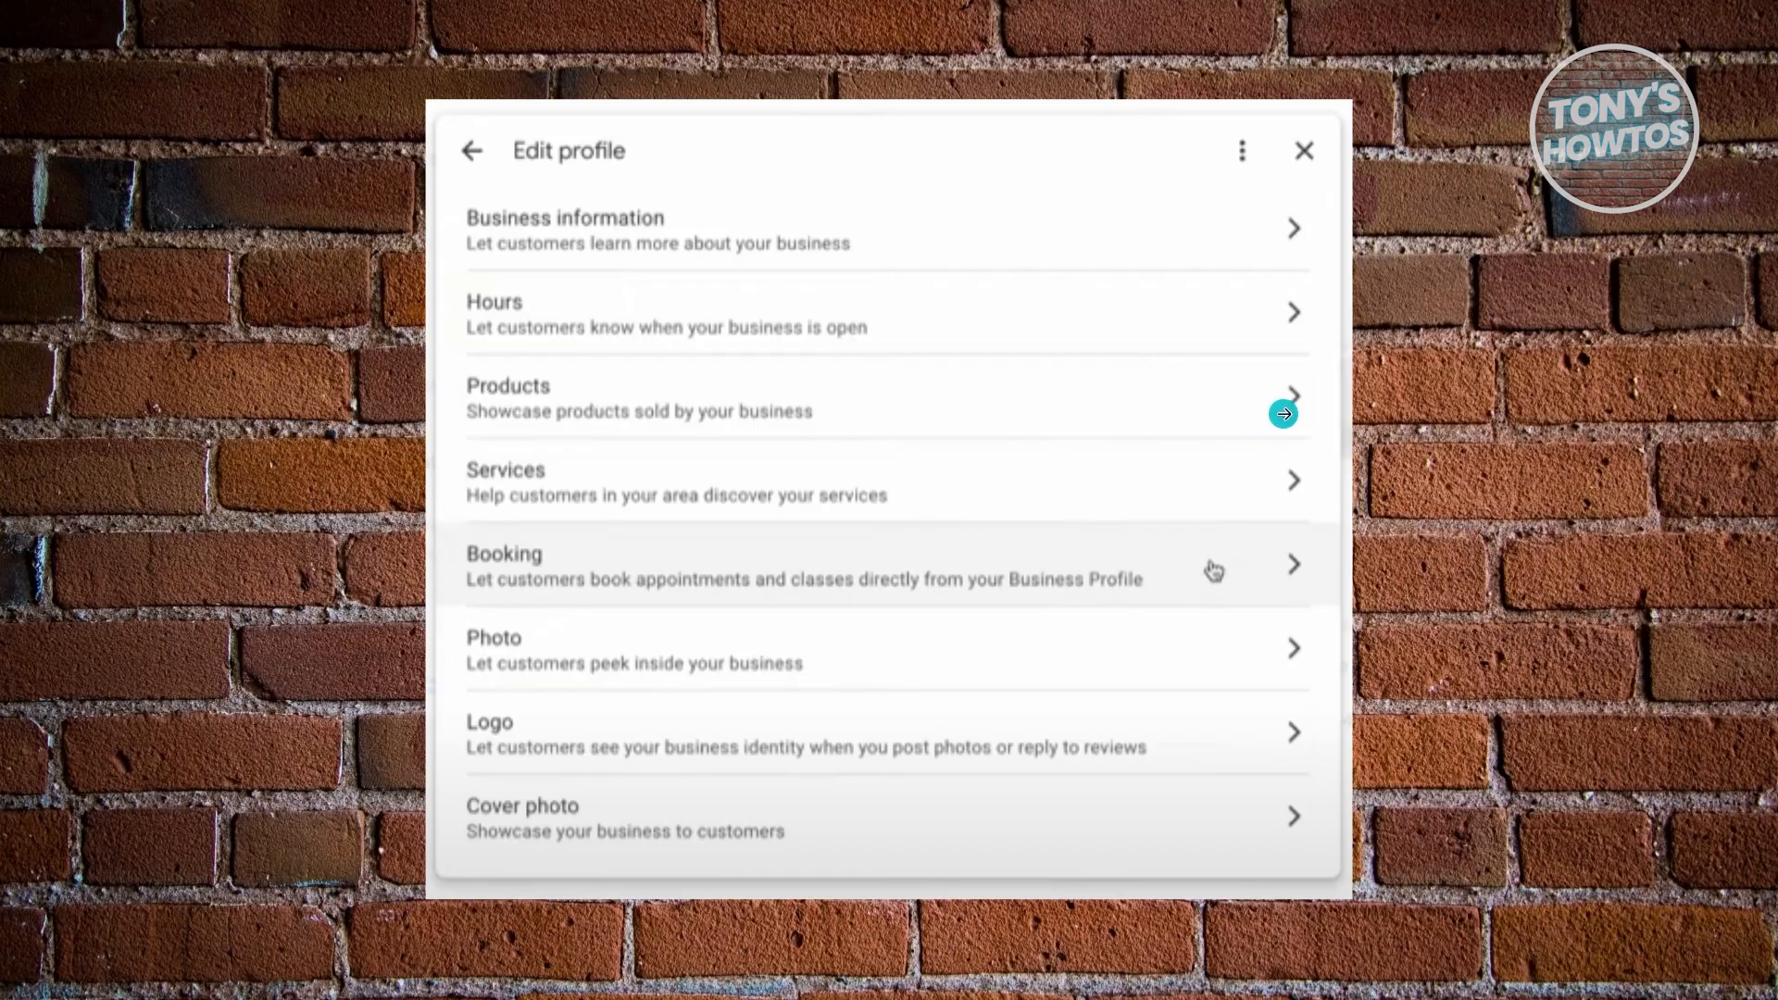
pyautogui.moveTo(1699, 523)
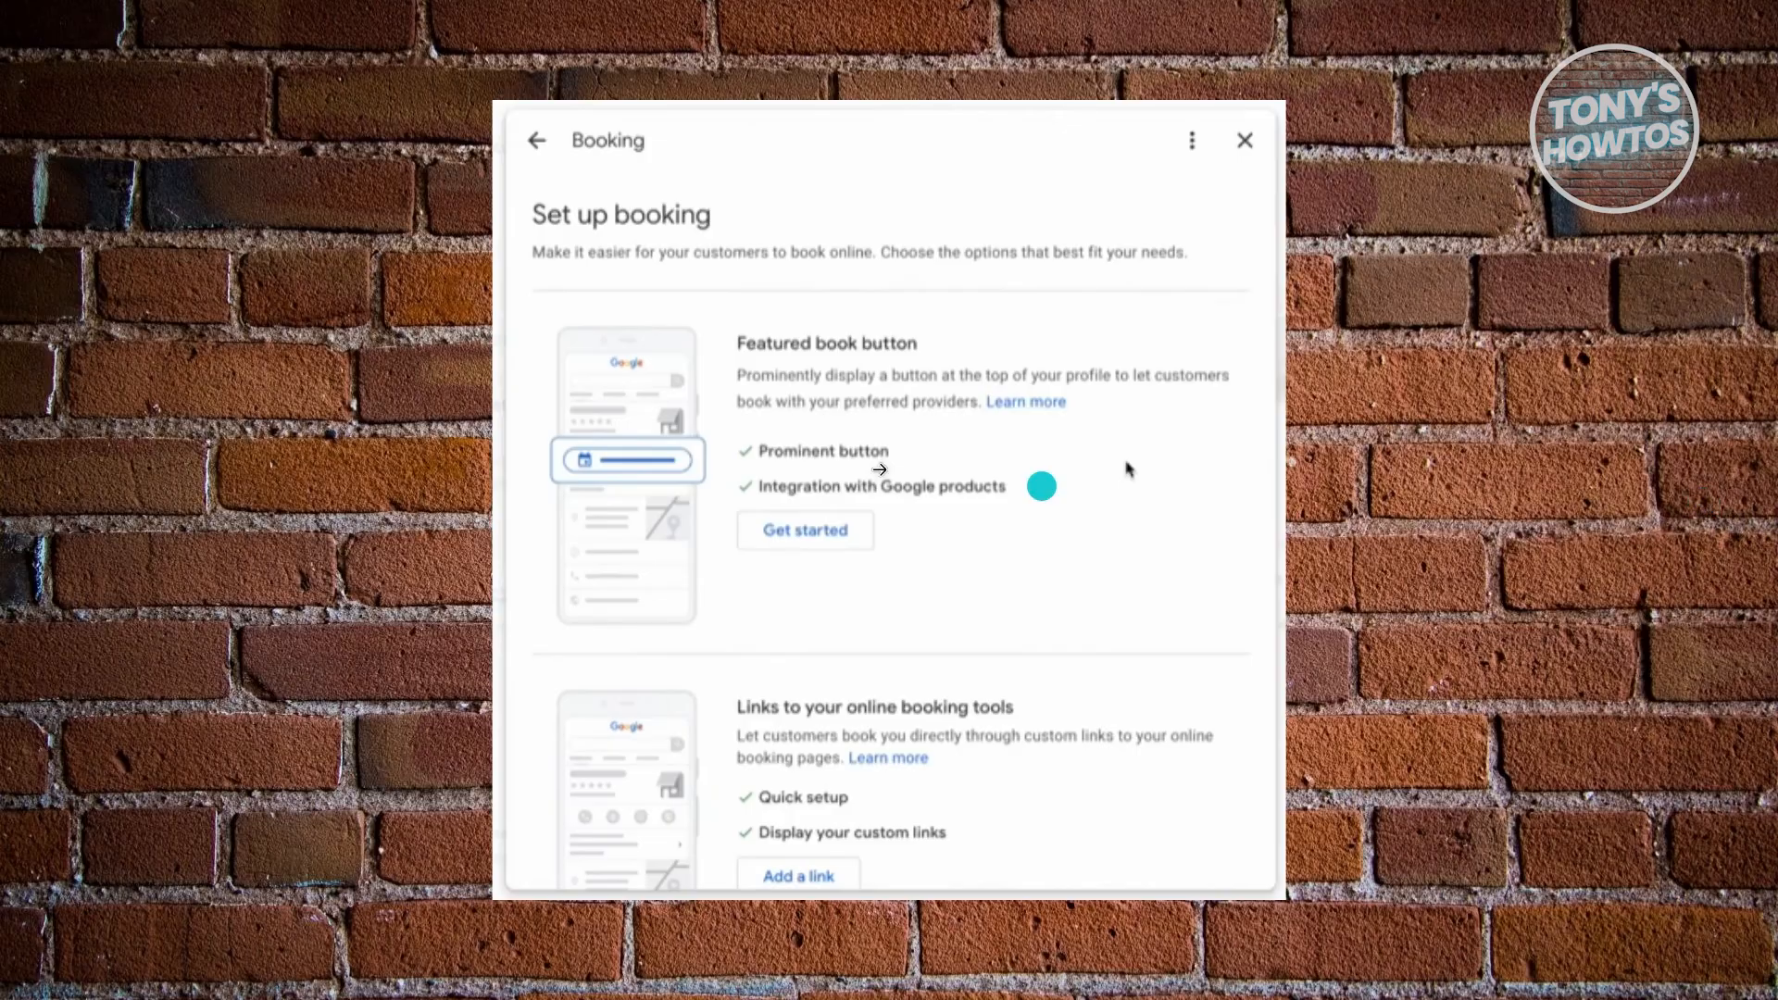
pyautogui.click(804, 529)
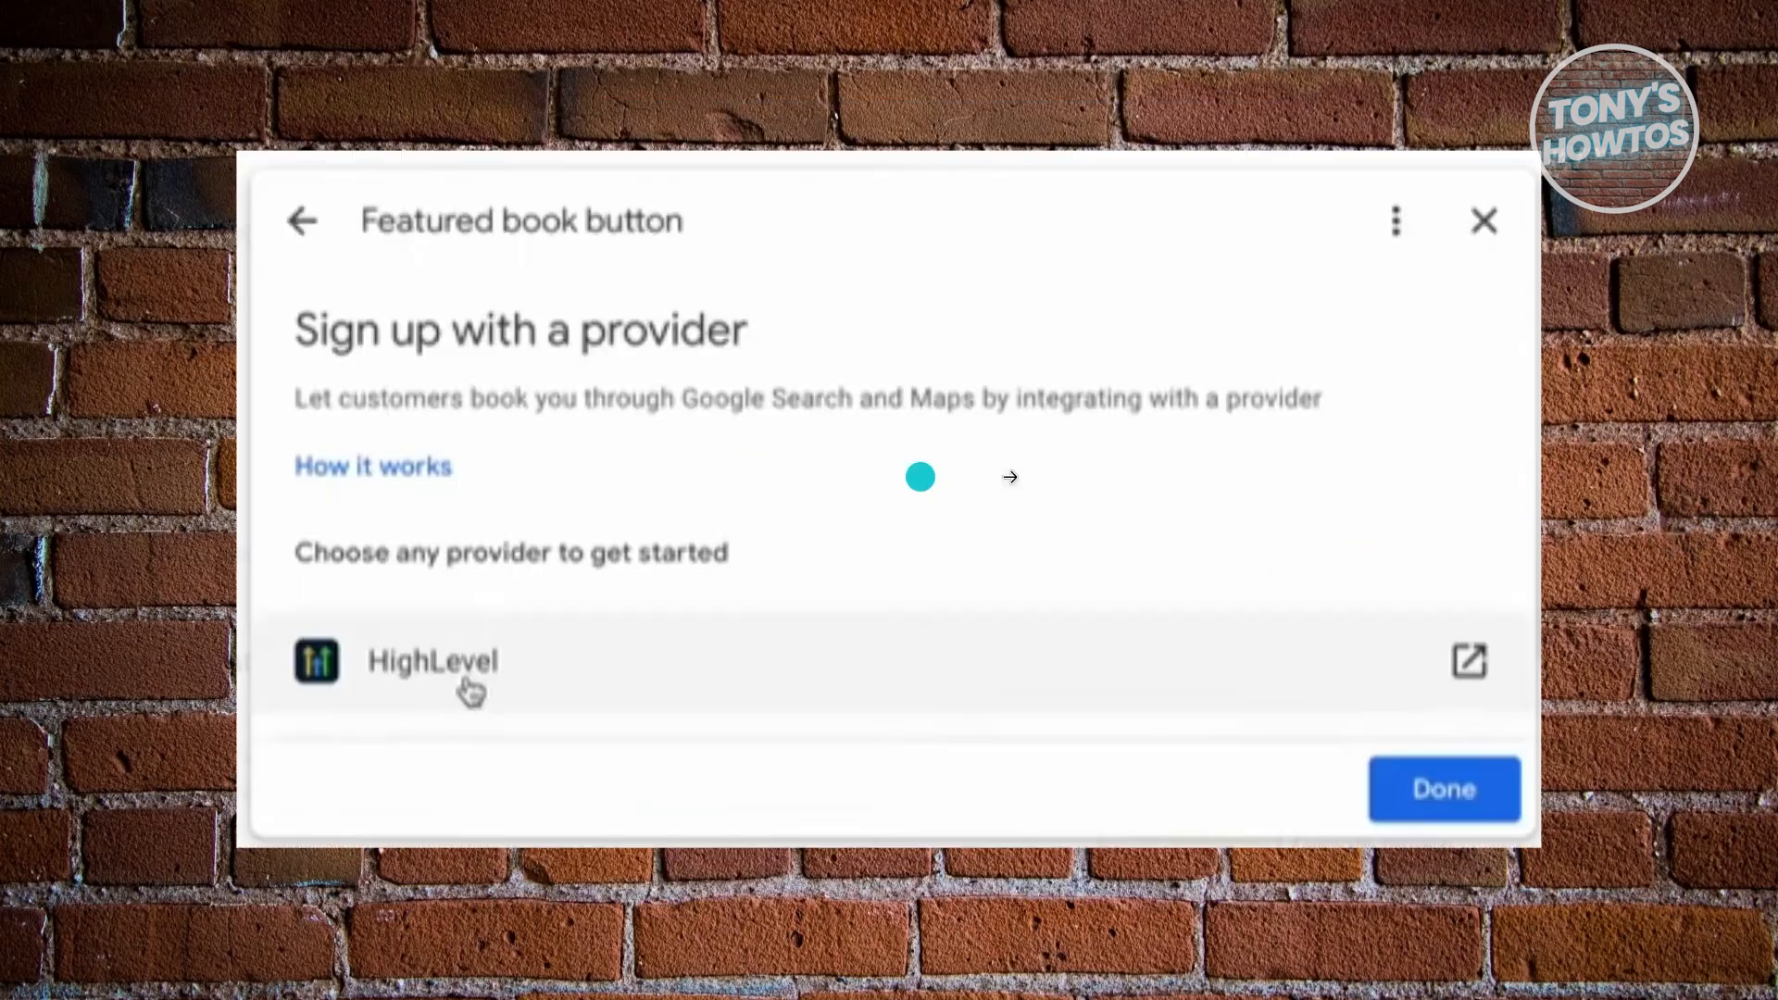
pyautogui.moveTo(1607, 570)
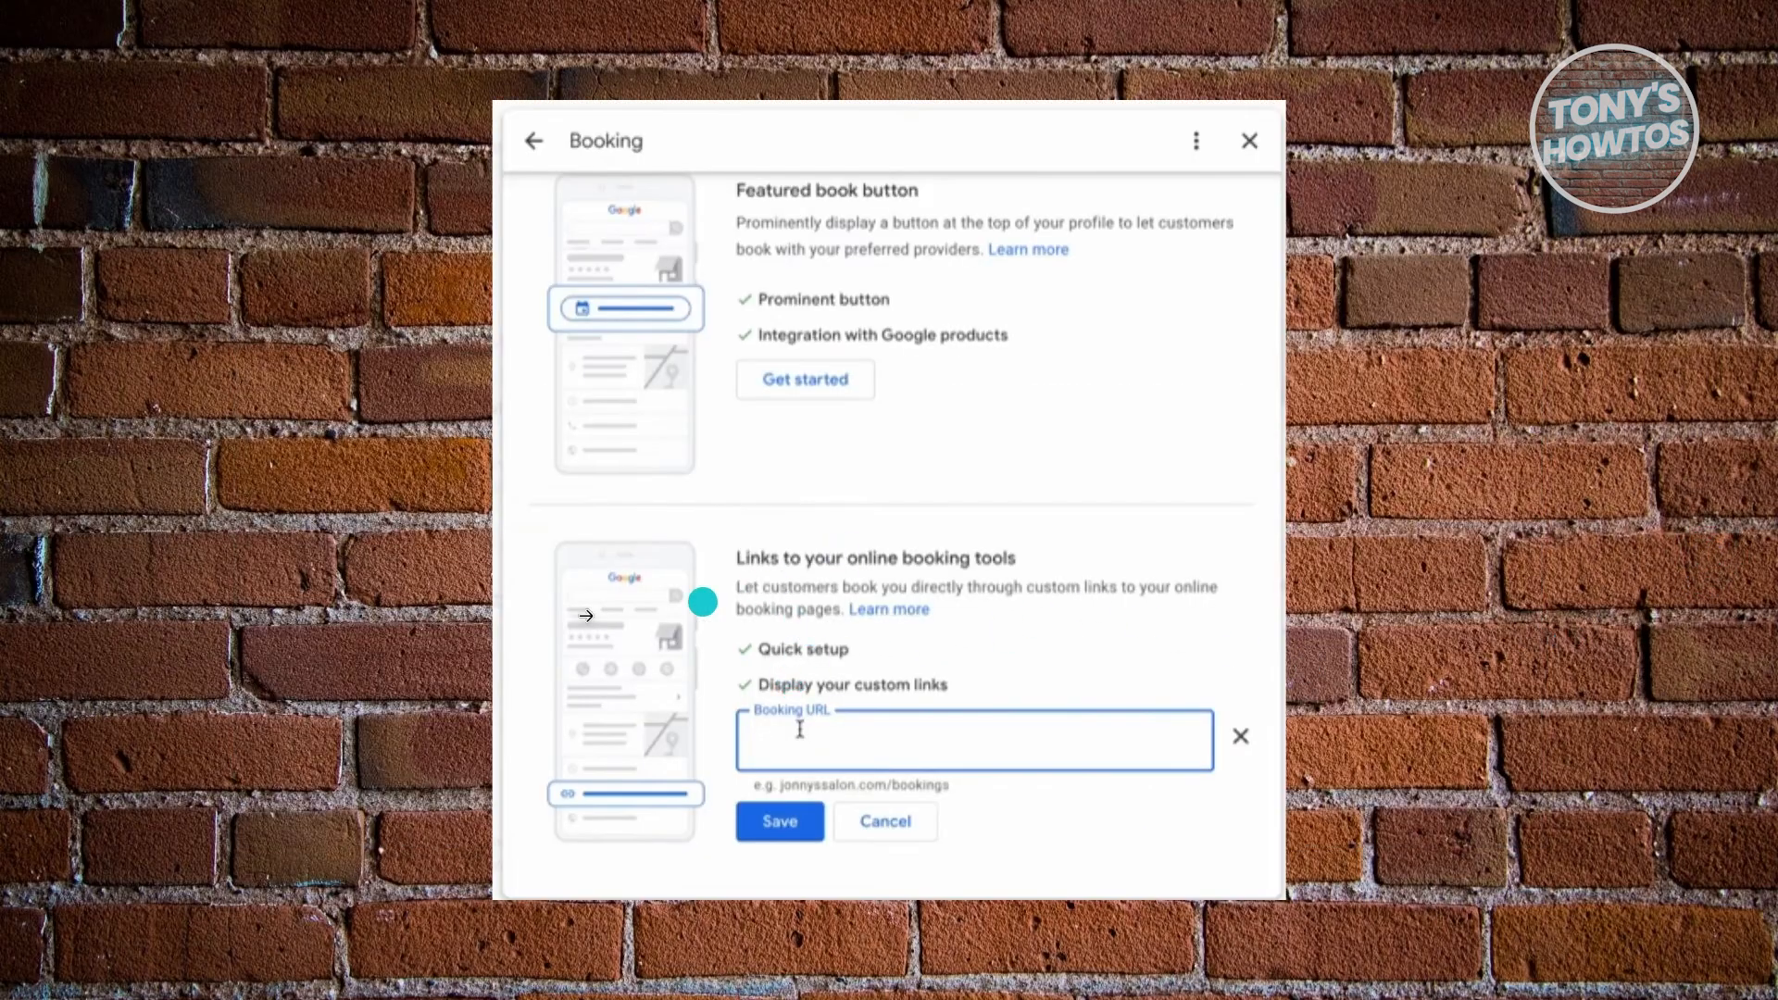
pyautogui.moveTo(1006, 587)
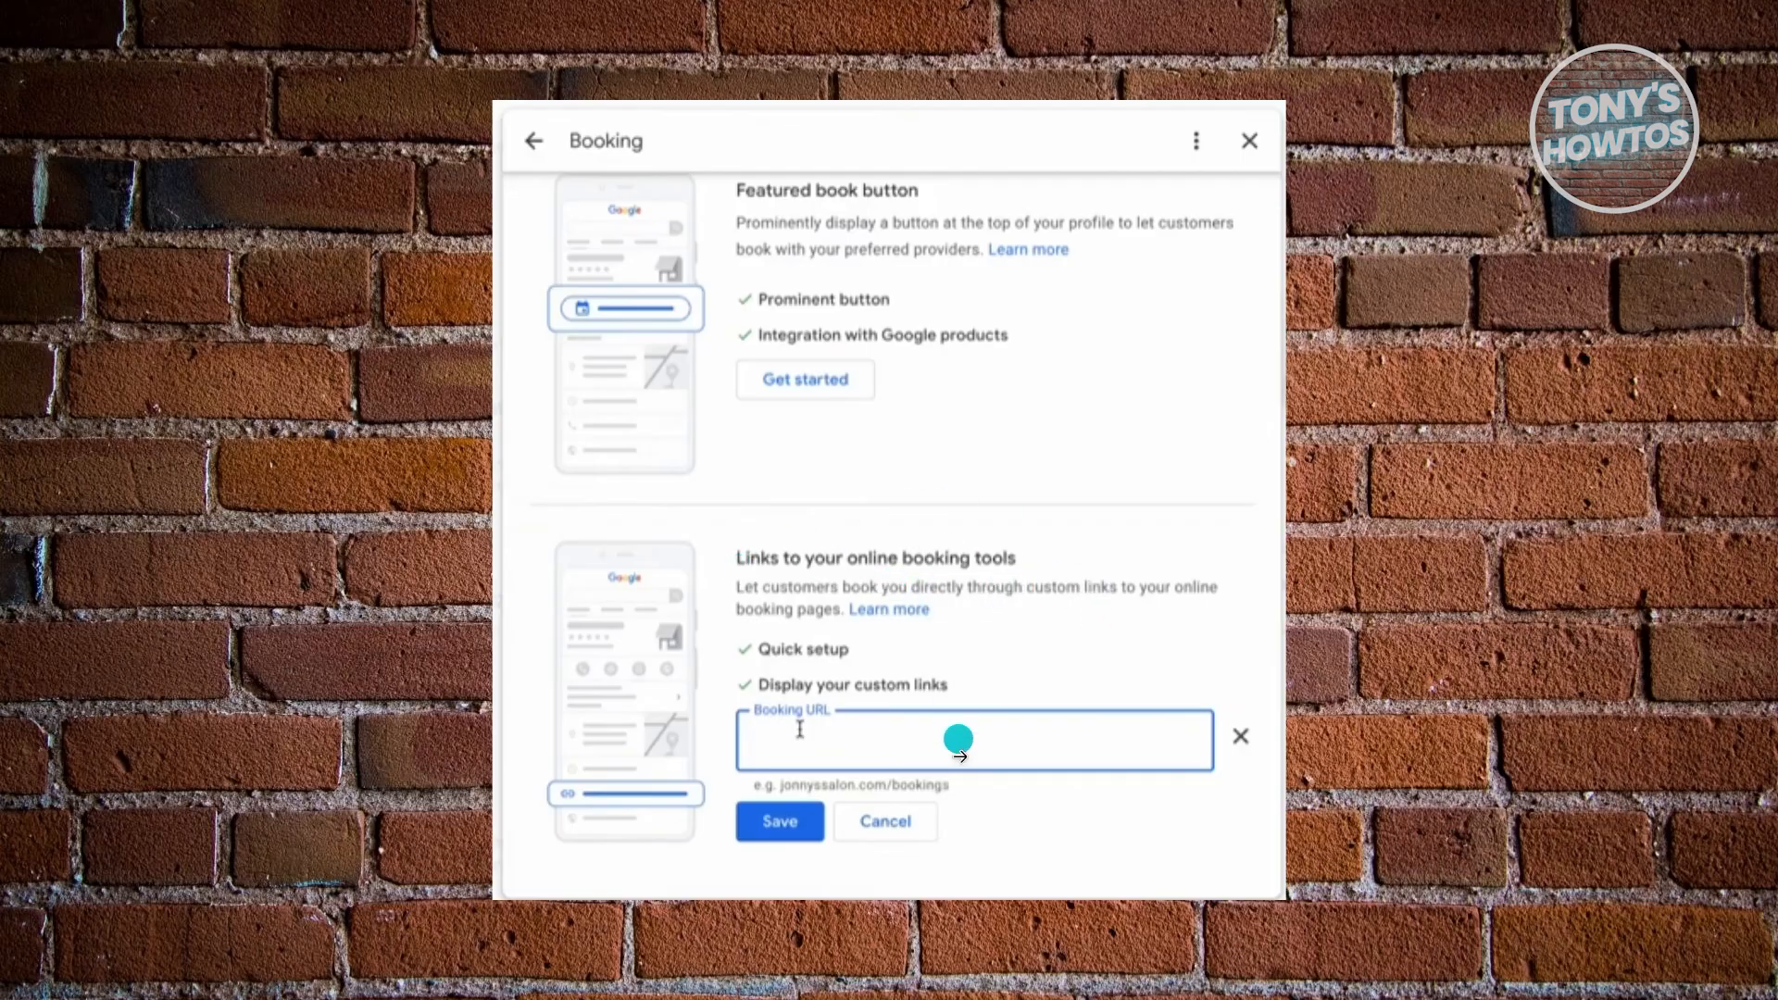
pyautogui.moveTo(892, 735)
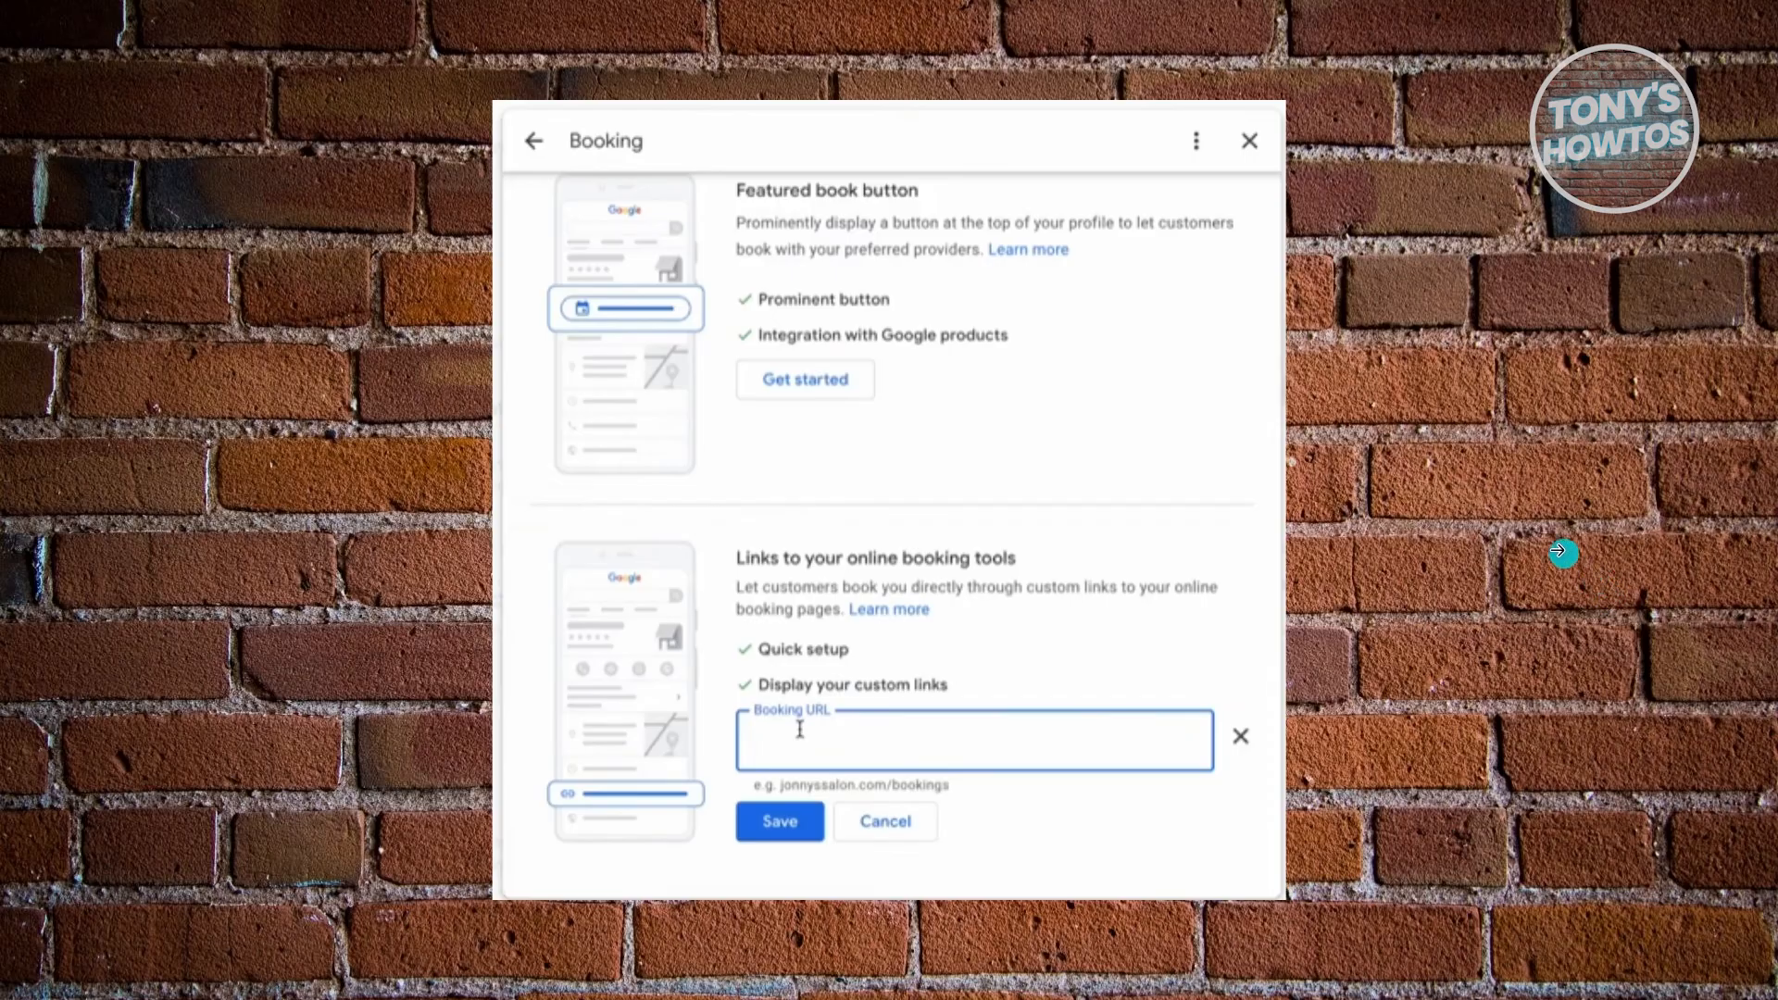
pyautogui.moveTo(1493, 487)
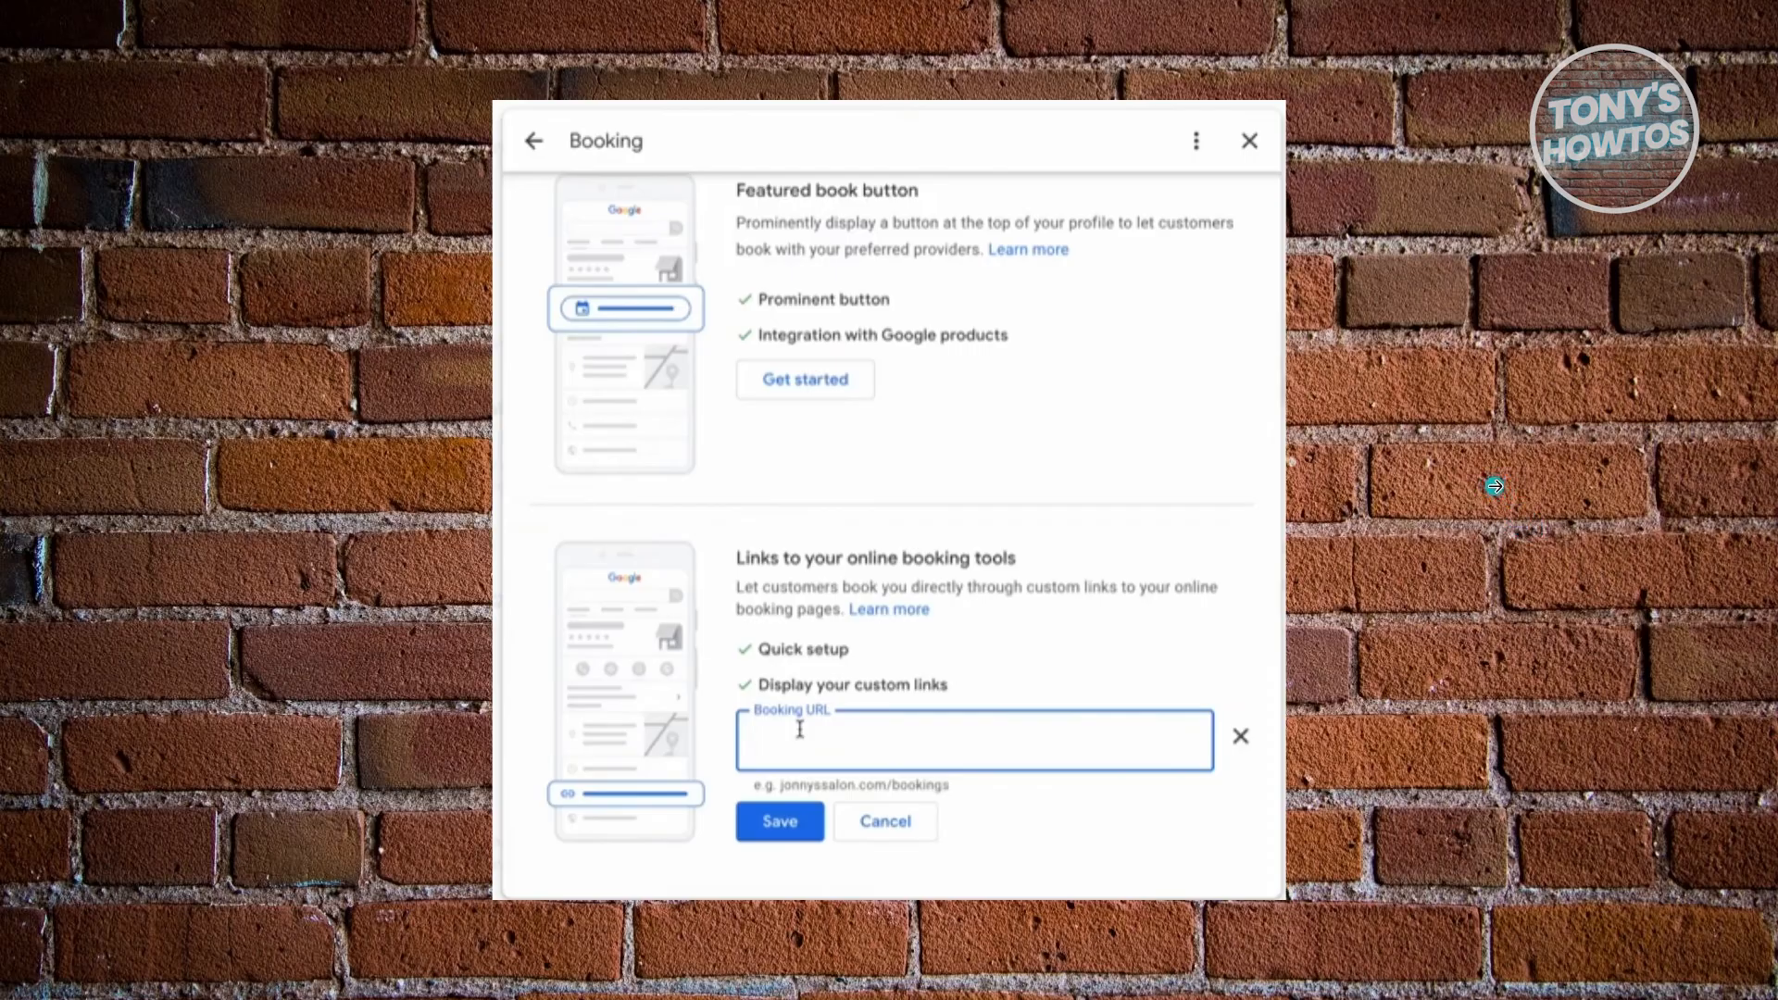